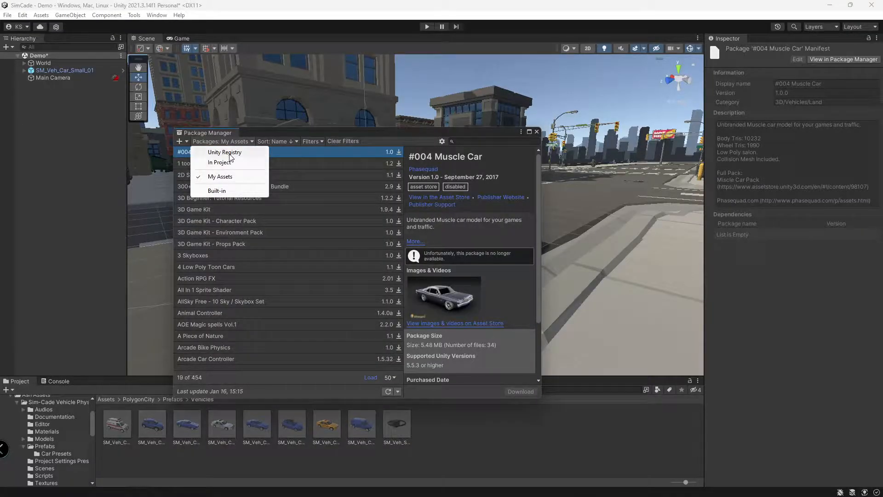
Check that Cinemachine is installed in the Unity Registry packages, then head to the Input Manager settings
click(224, 152)
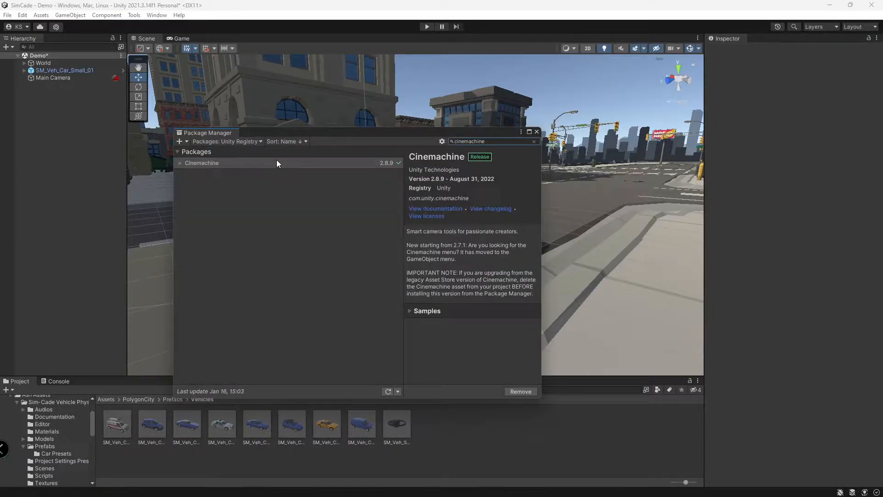
click(536, 132)
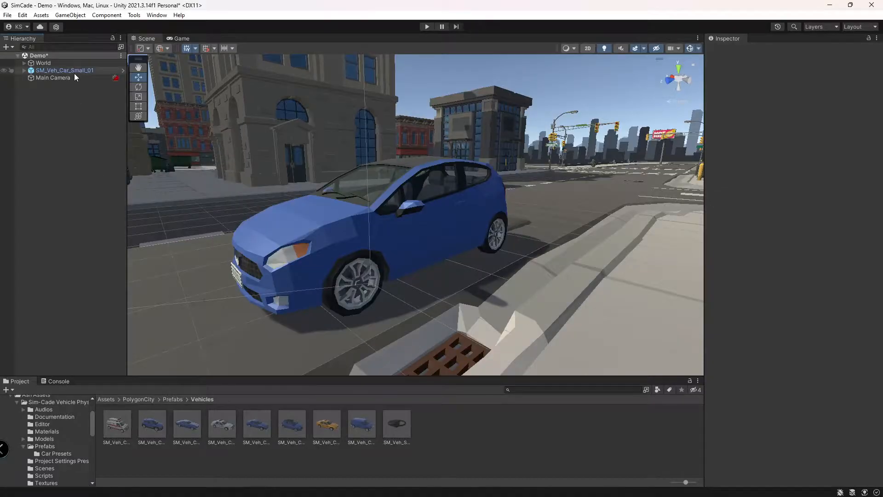
right_click(64, 70)
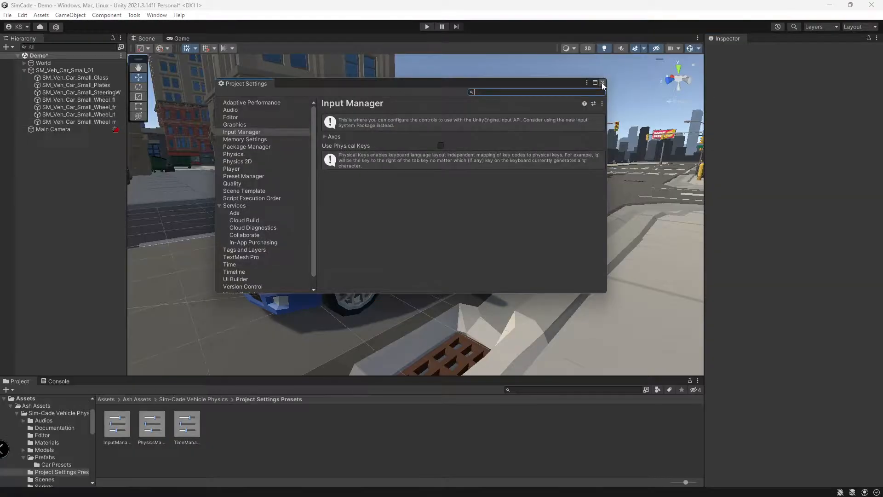
Apply the InputManager preset to Input Manager and the physics preset (gravity -20) to Physics
click(603, 83)
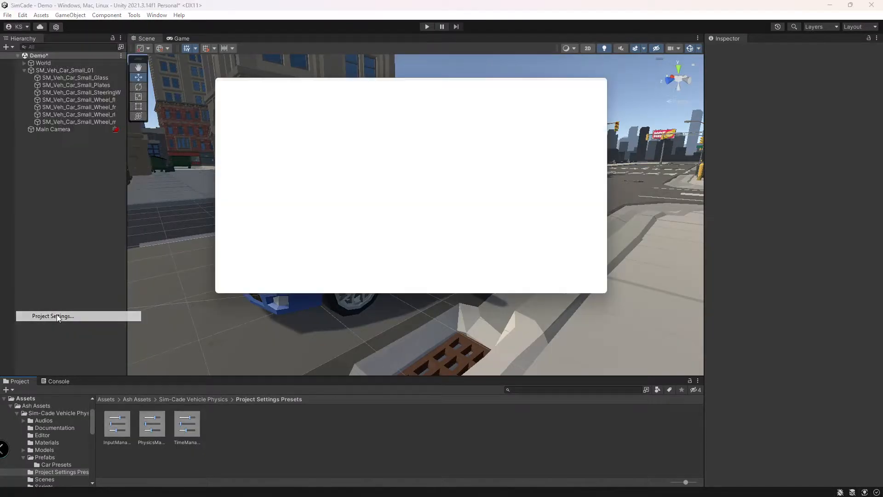
click(53, 316)
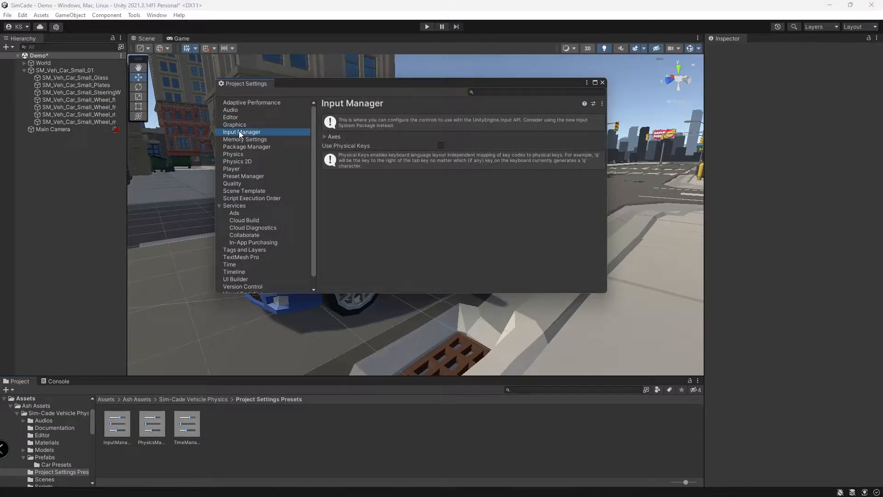
click(593, 103)
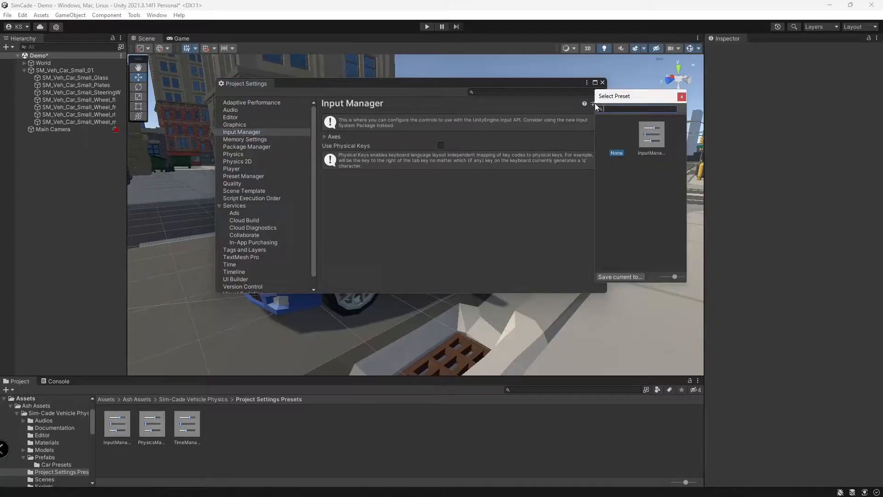
click(682, 96)
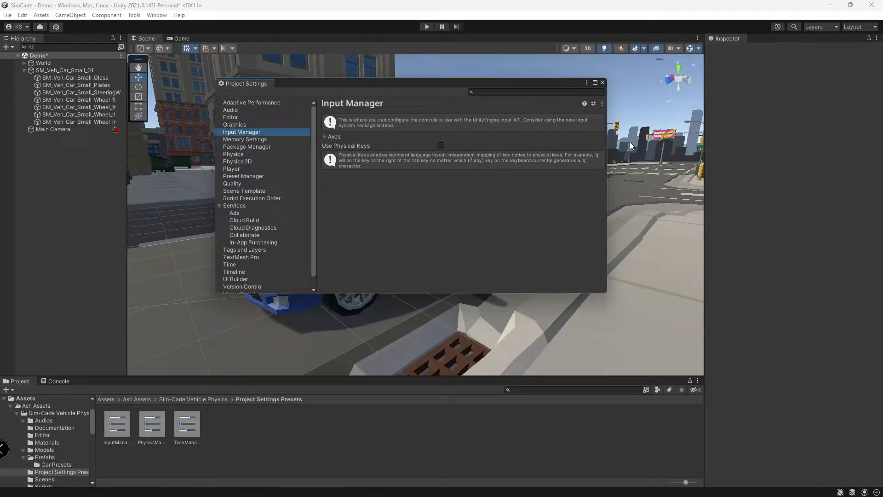
click(234, 154)
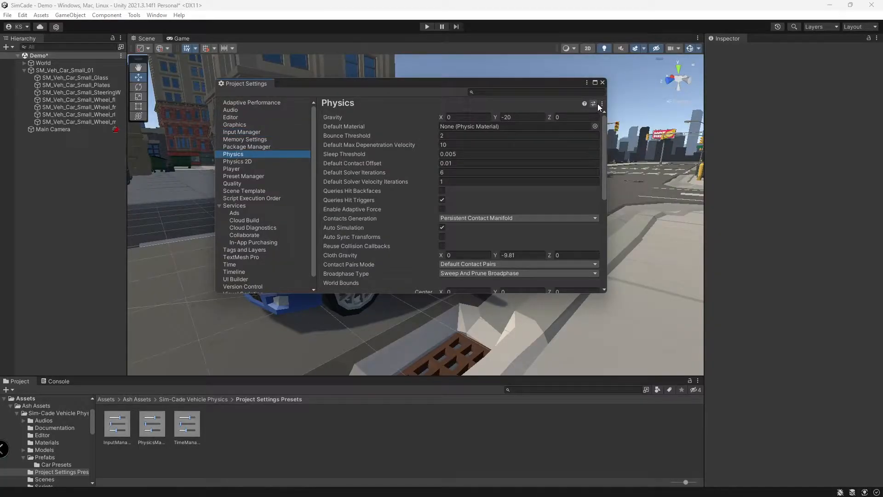
click(229, 264)
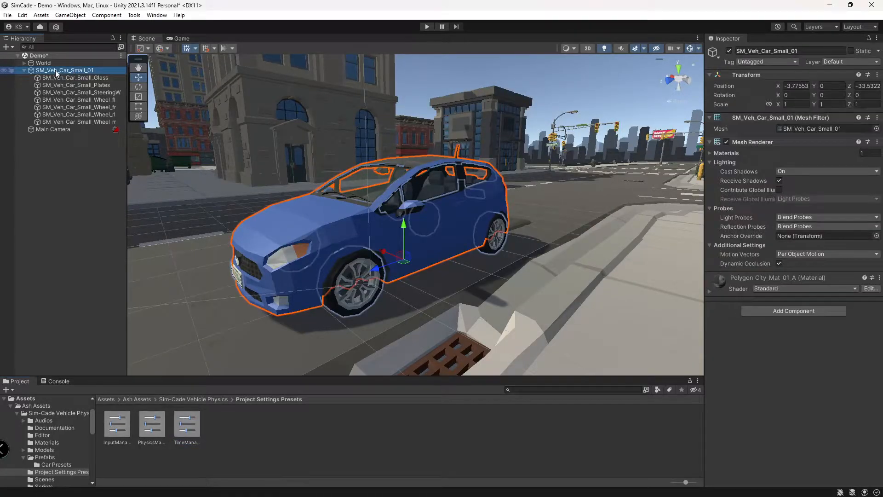
Open the Simcade vehicle creator and set the Ash_Sedan prefab from Car Presets as its preset
click(133, 15)
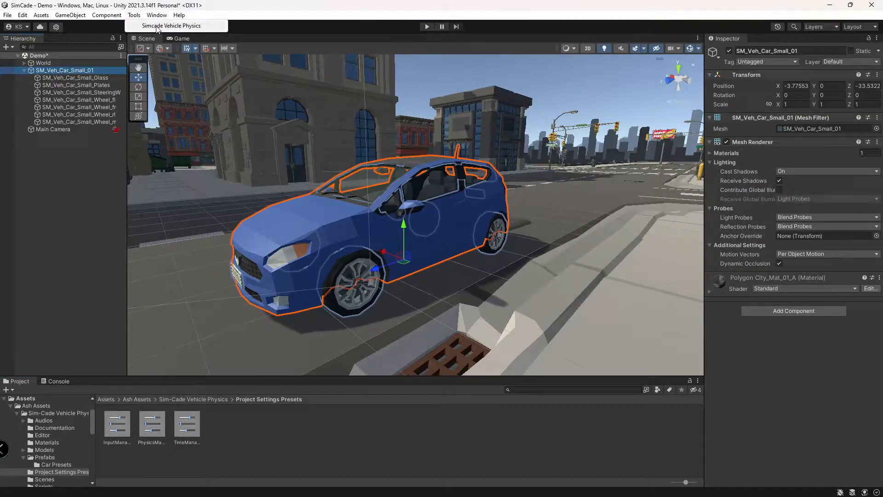
click(171, 25)
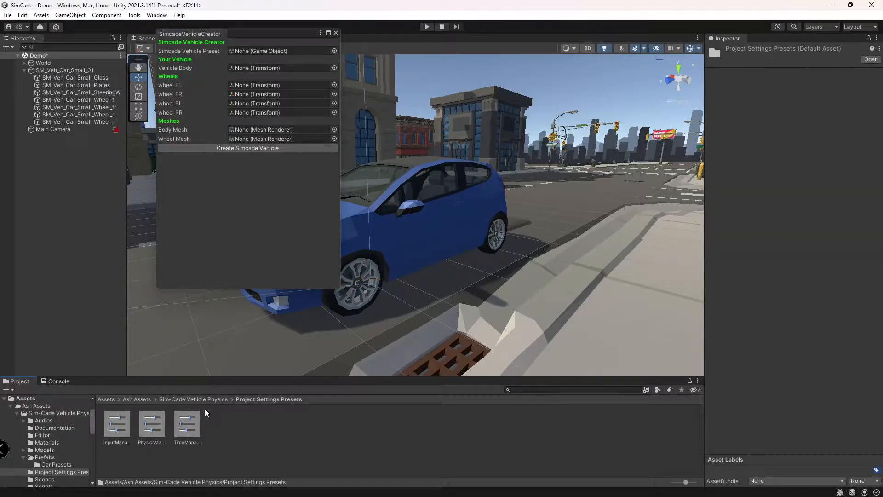
click(44, 457)
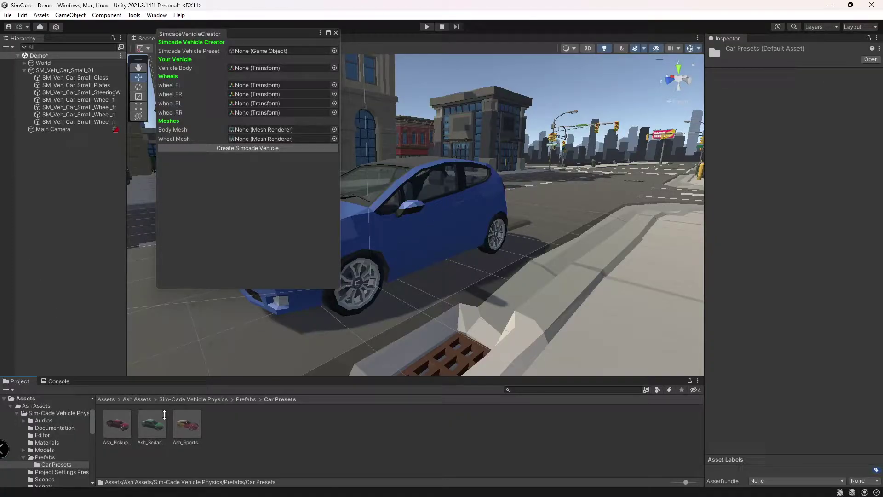
click(151, 422)
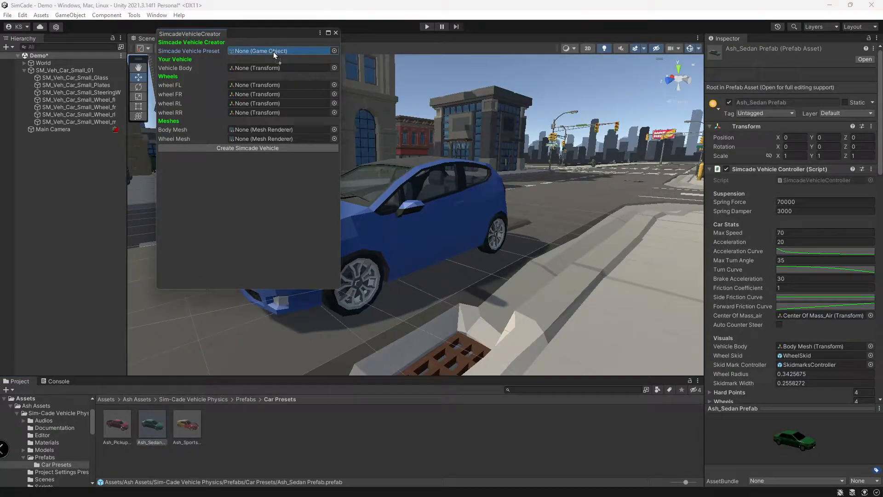
click(276, 50)
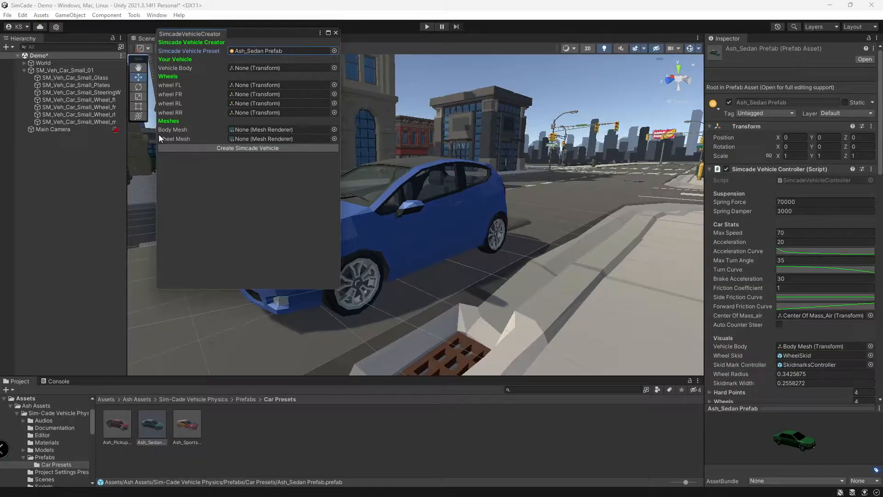
Assign the car body, the four wheels and the body mesh to create the vehicle
click(64, 70)
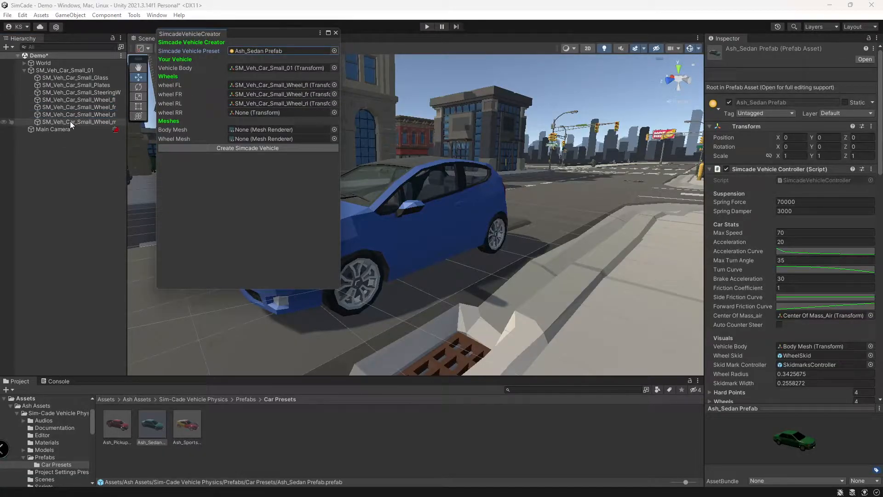
click(282, 128)
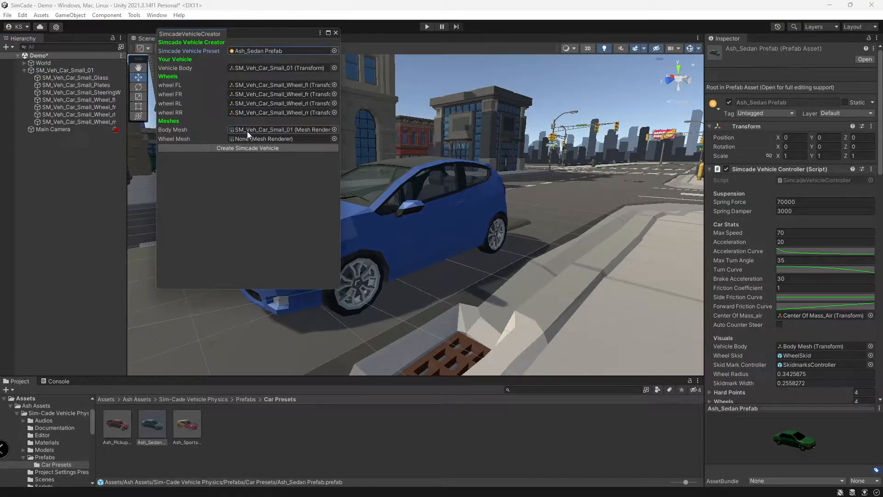
click(281, 138)
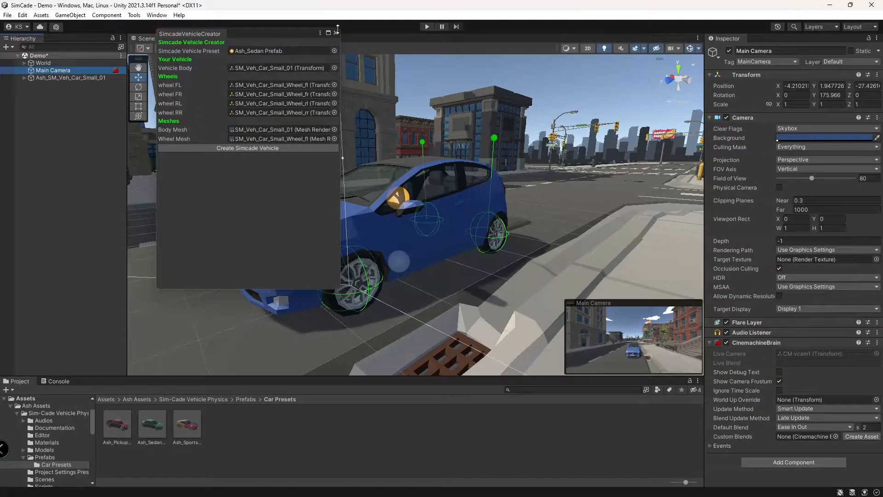
Close the vehicle creator and create a new Camera object from the GameObject menu
click(336, 32)
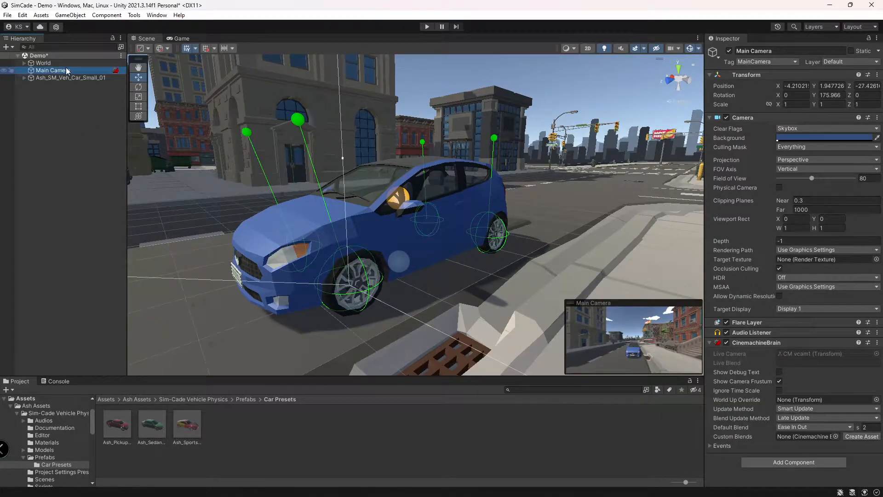
click(70, 15)
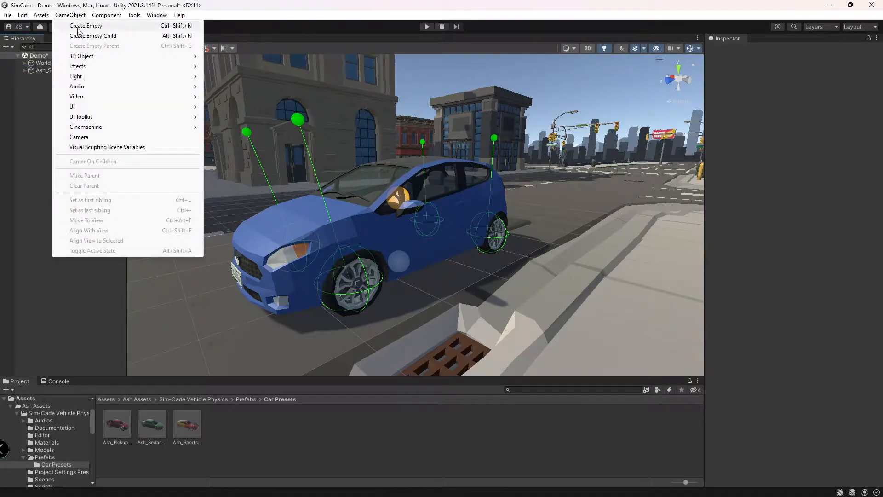
click(78, 137)
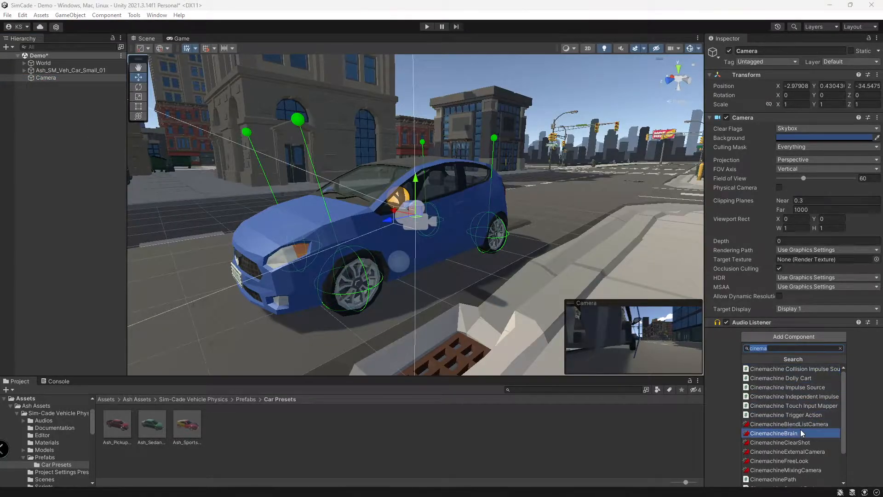
Test-drive the car in play mode, then stop playing
click(773, 434)
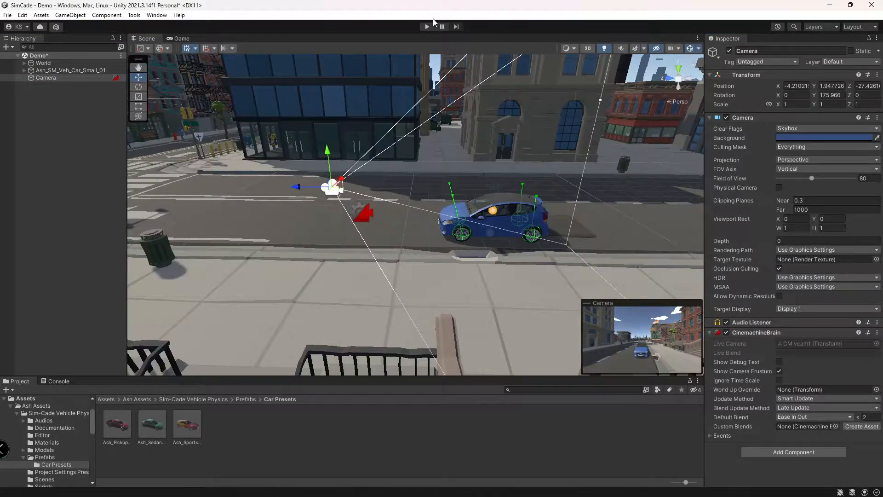
click(426, 26)
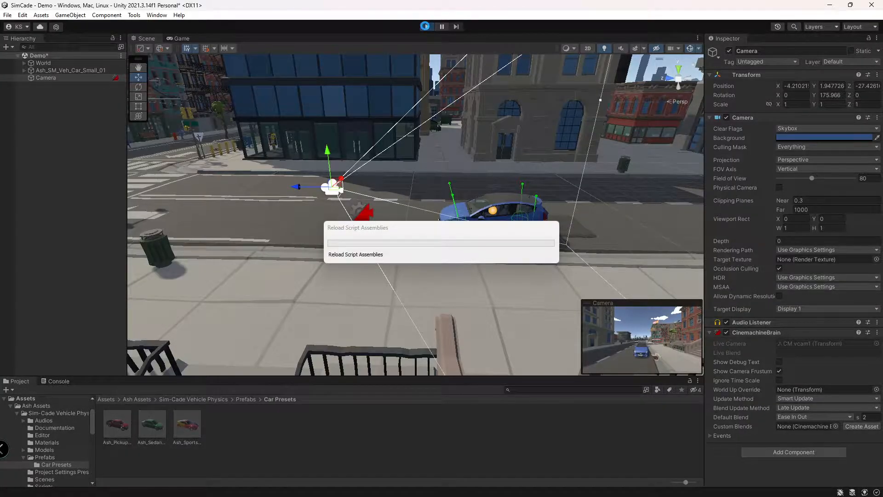
click(426, 26)
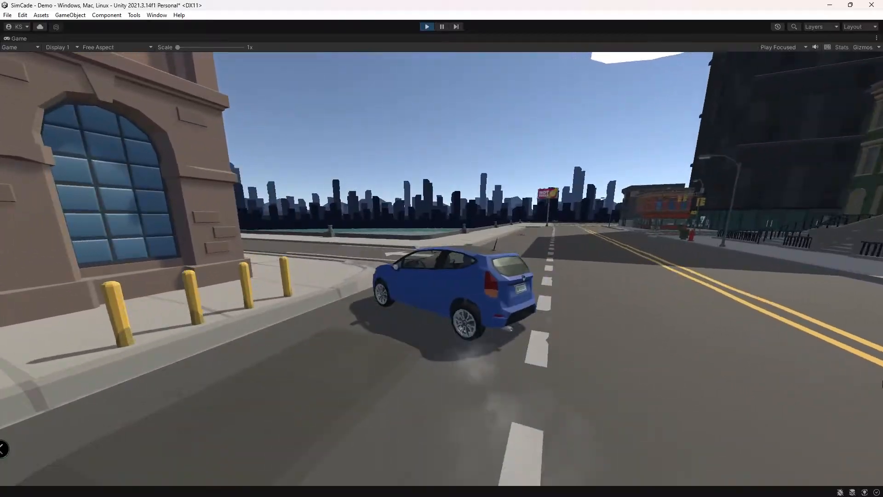
click(427, 27)
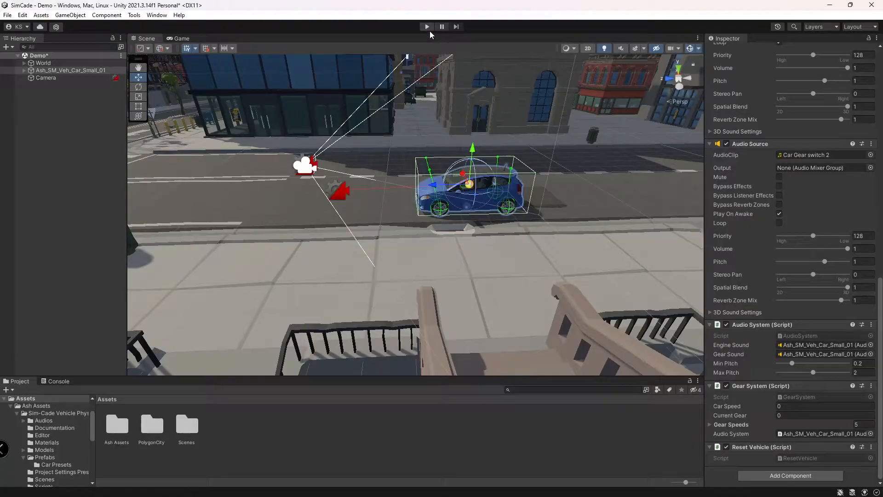
mouse_move(427, 32)
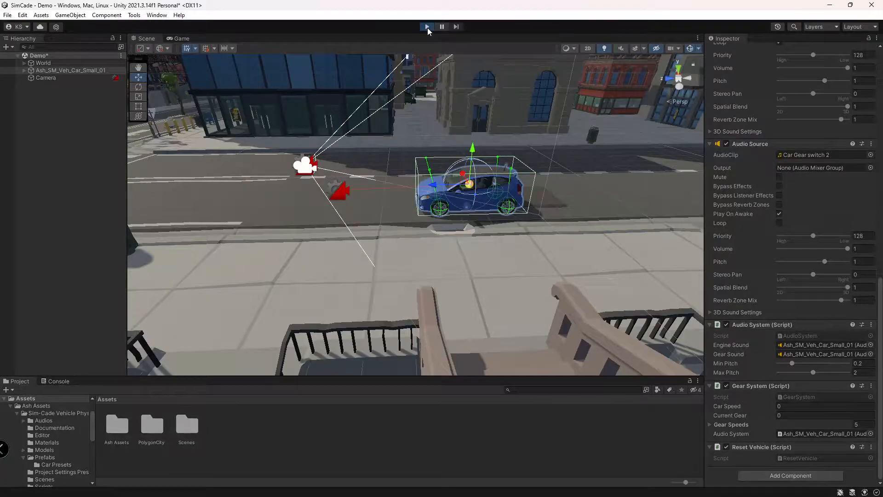
Re-enter play mode and open Documentation.pdf from Ash Assets' Sim-Cade Vehicle Physics folder
click(426, 27)
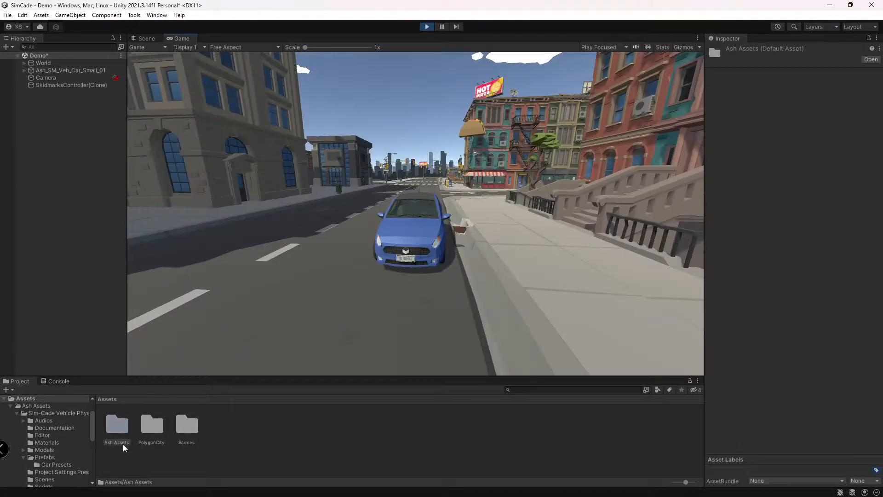
double_click(117, 426)
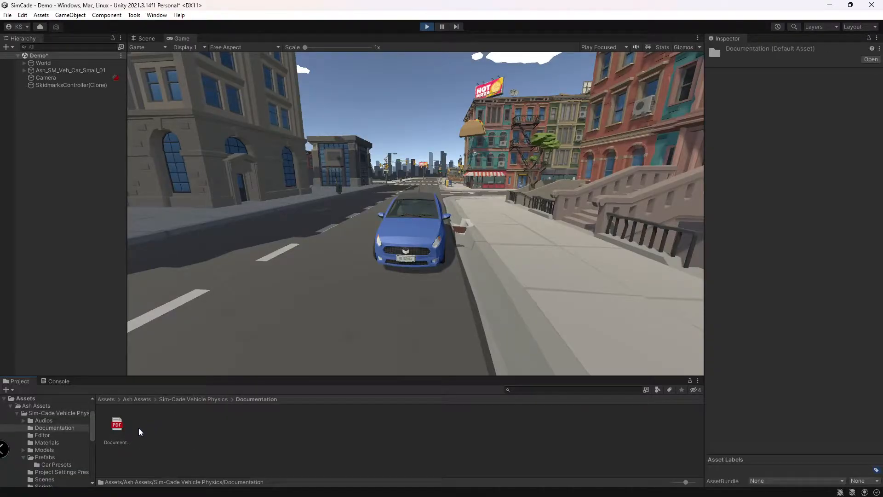
click(117, 428)
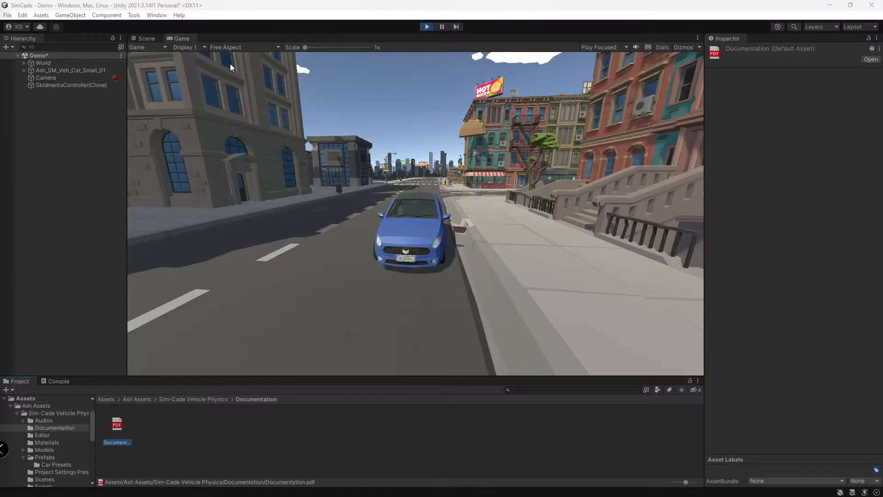
double_click(116, 424)
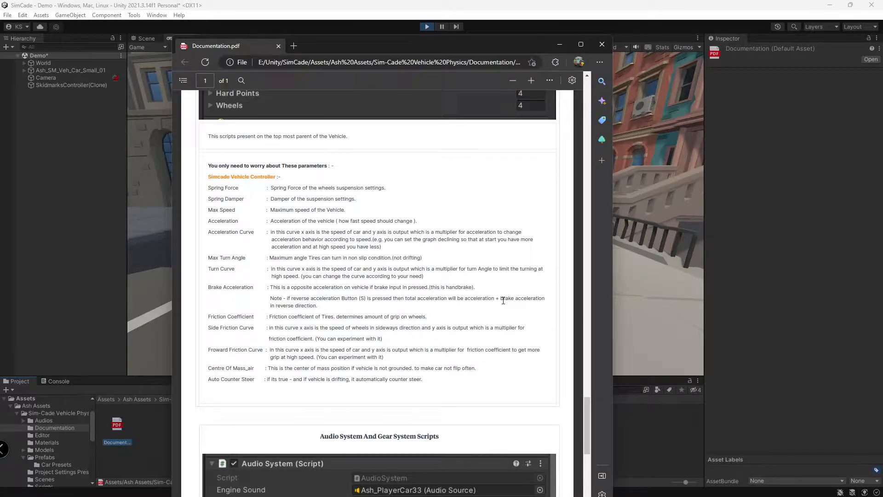
mouse_move(529, 141)
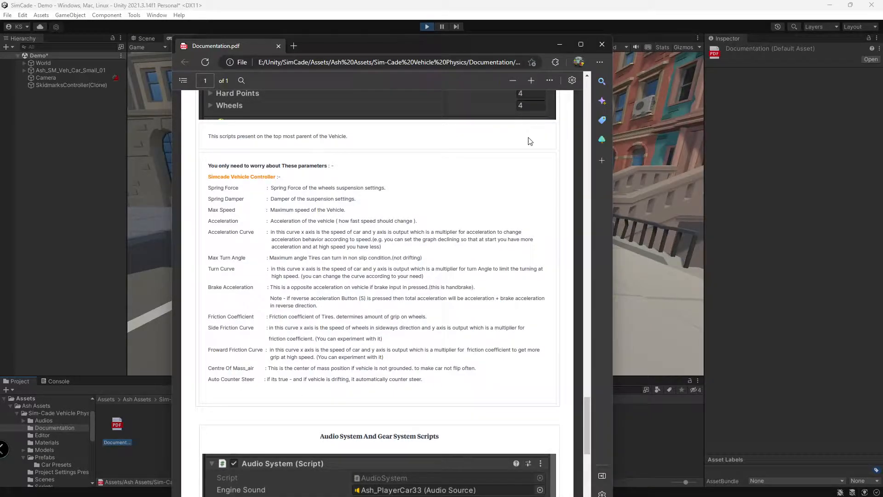
click(602, 44)
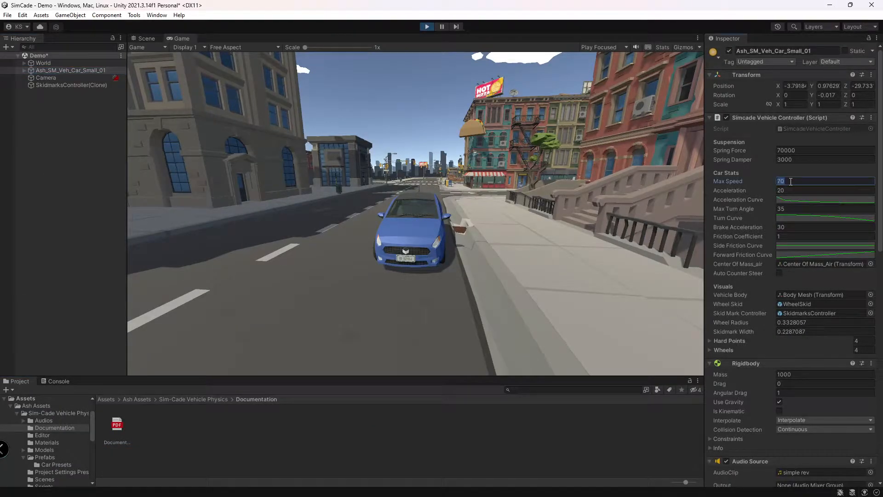
In the Simcade Vehicle Controller enter Max Speed 40, Acceleration 10, Turn Angle 30, and keep driving
text(40)
click(825, 190)
text(10)
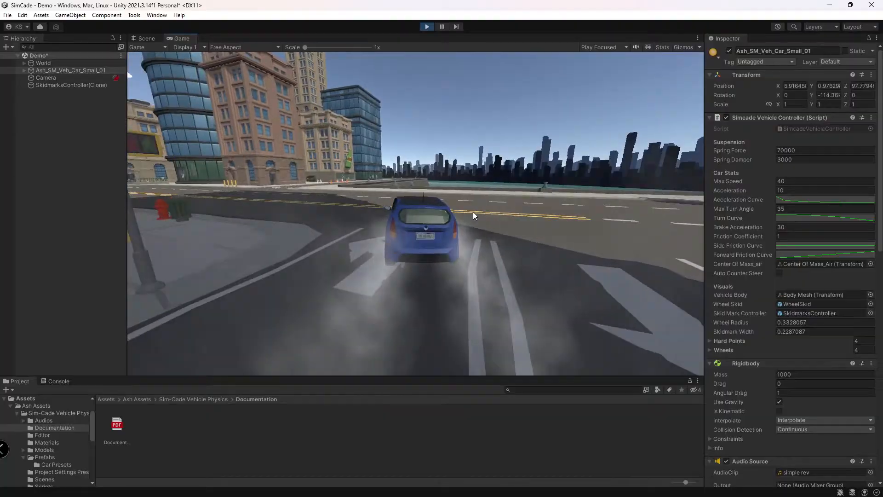
click(824, 217)
text(30)
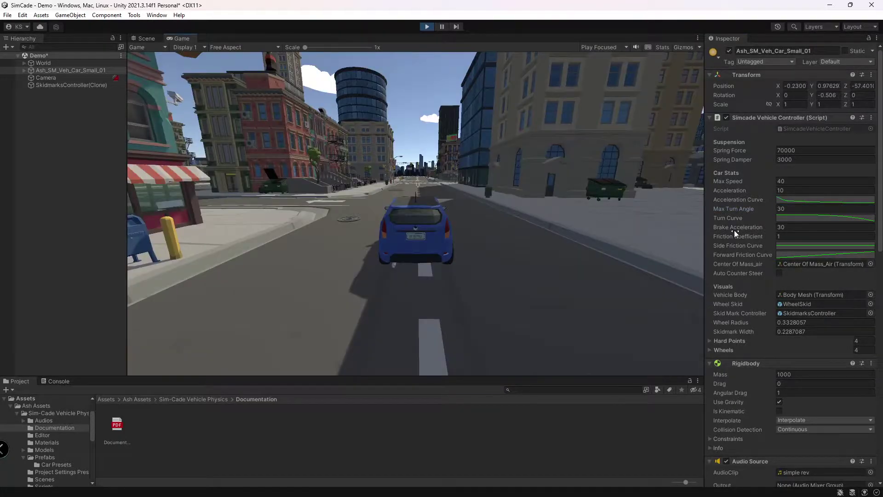
mouse_move(464, 237)
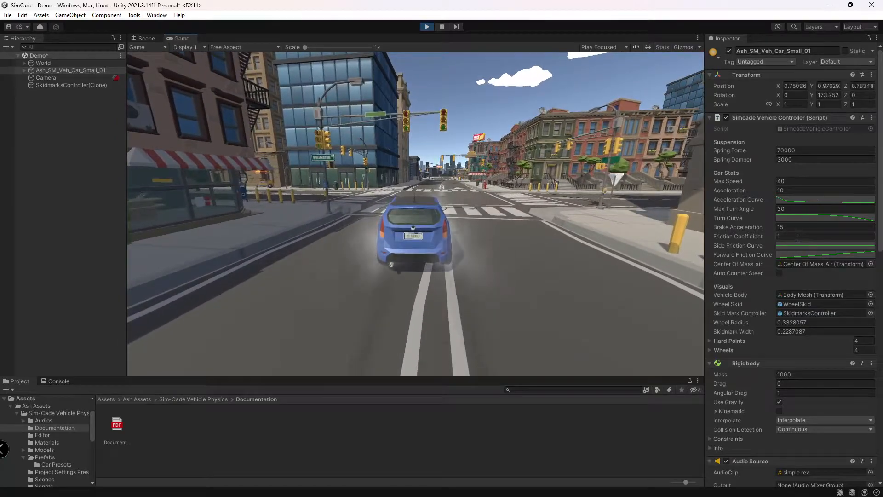
Try 0.2 for braking/friction, settling on Acceleration 20, Turn Angle 35, Brake Acceleration 10
text(0.2)
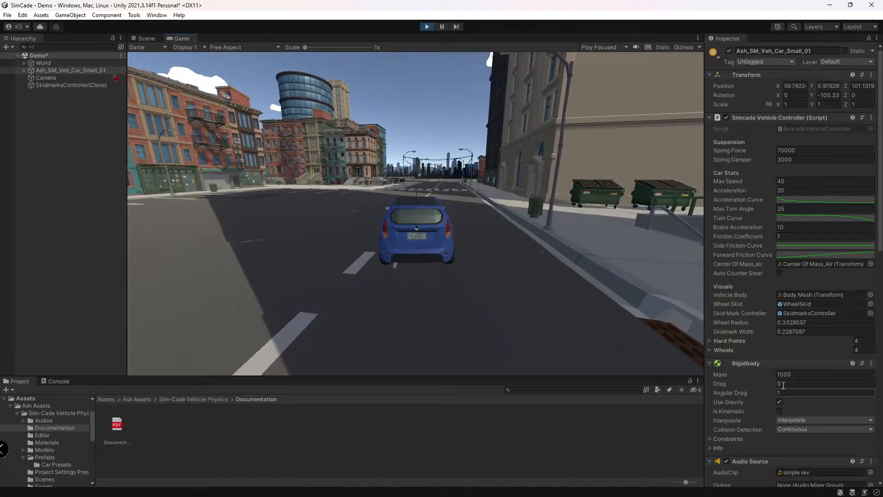
scroll(down, 3)
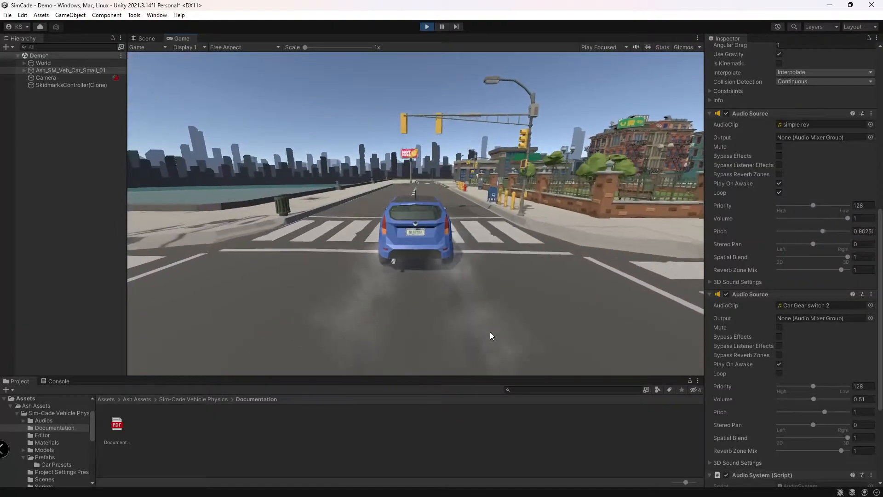
Set the gear-switch Audio Source volume to about 0.51 and browse the Prefabs folder
click(71, 70)
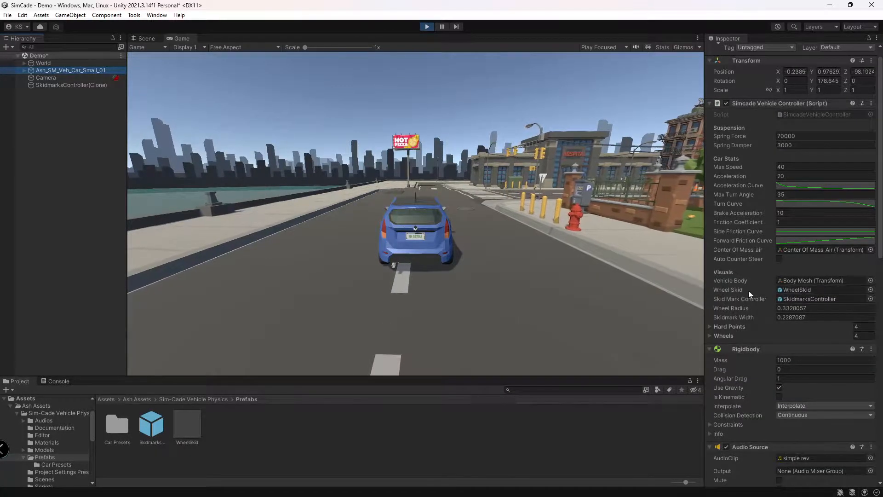
click(187, 425)
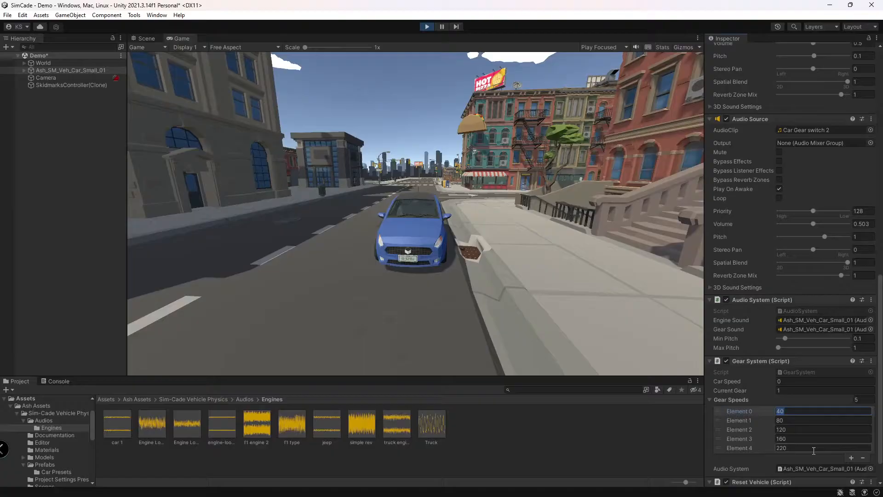
Set engine Min Pitch 0.1 and Max Pitch 1, and edit the Gear Speeds values (entering 30)
text(30)
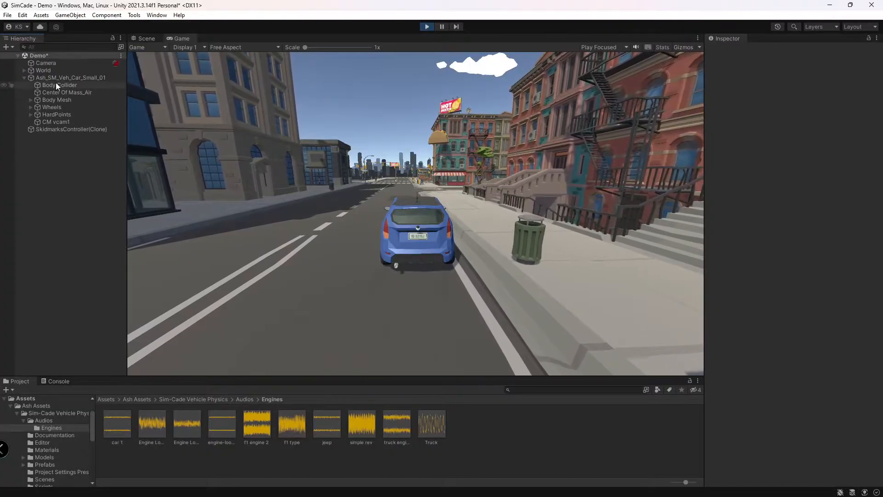
Expand Ash_SM_Veh_Car_Small_01 to show Body Collider, Wheels, HardPoints and CM vcam1
click(55, 121)
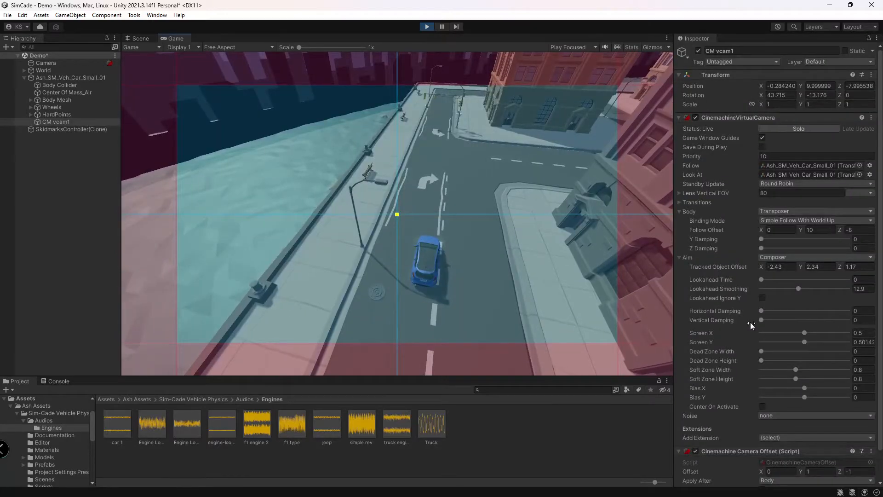
mouse_move(730, 315)
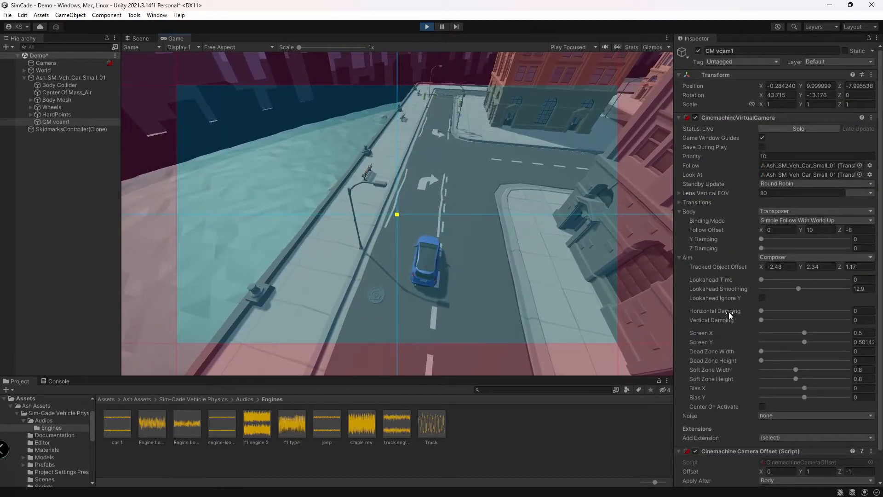